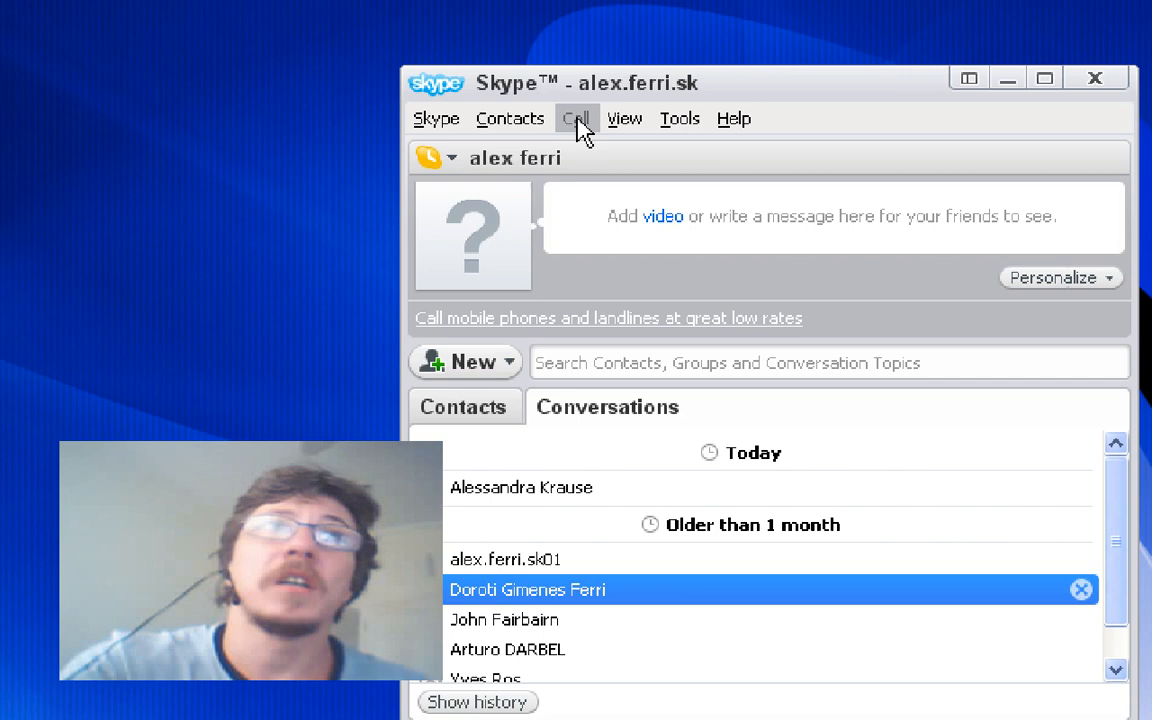
Step: Open Skype's Options window from the Tools menu, landing on general settings
left_click(571, 118)
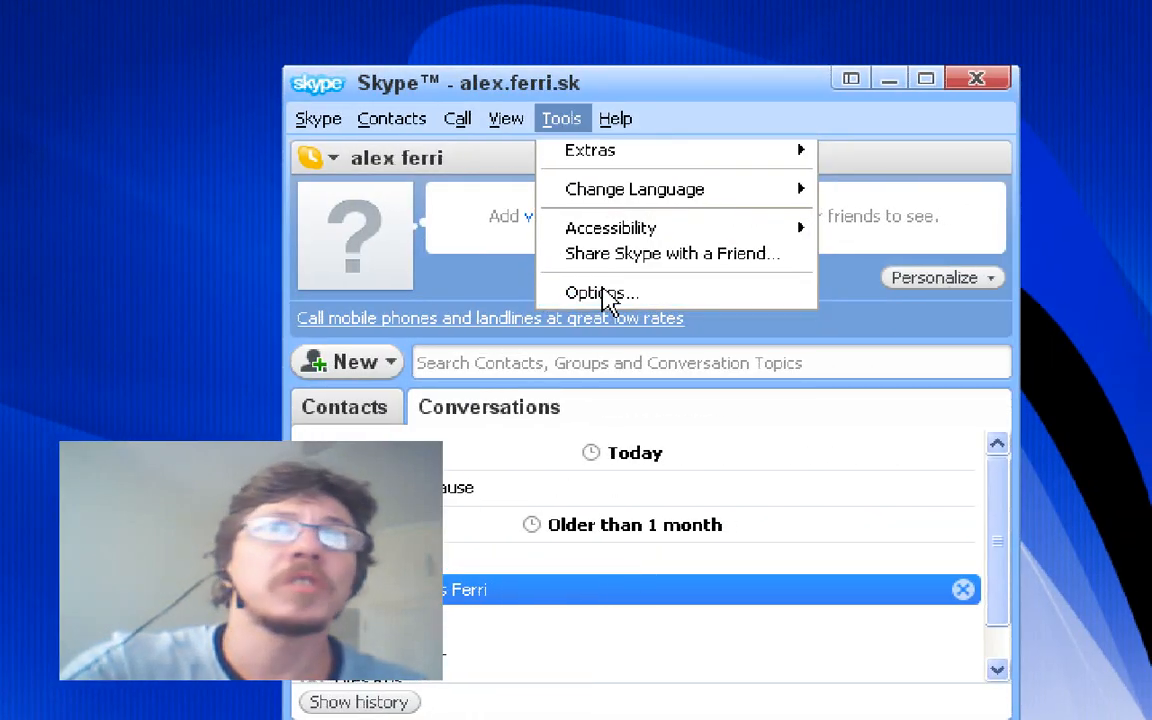
left_click(600, 292)
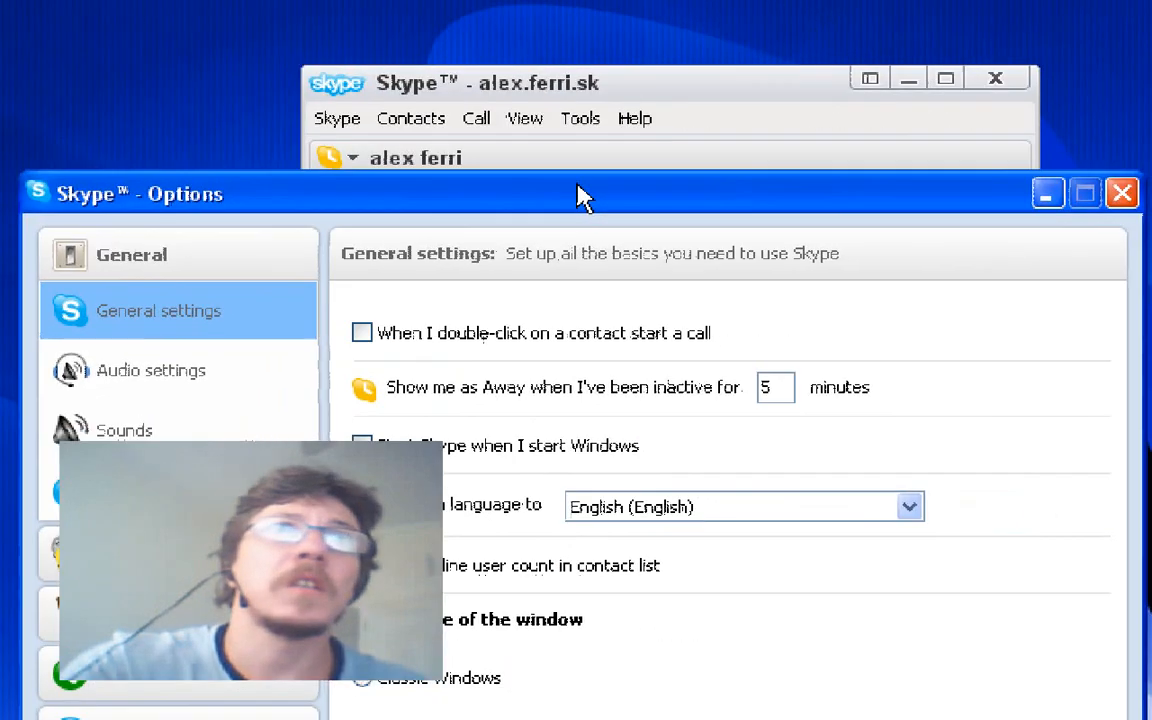
Step: In Video settings, select ScreenCamera HR as the webcam and save
left_click(42, 485)
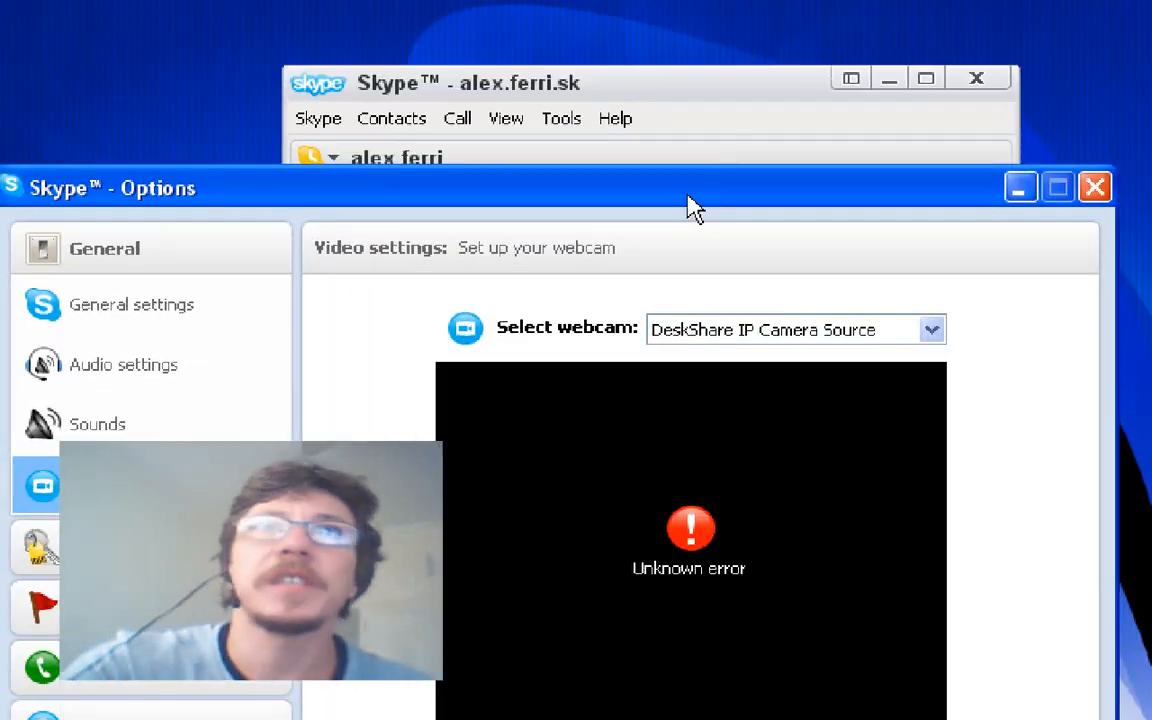
left_click(929, 329)
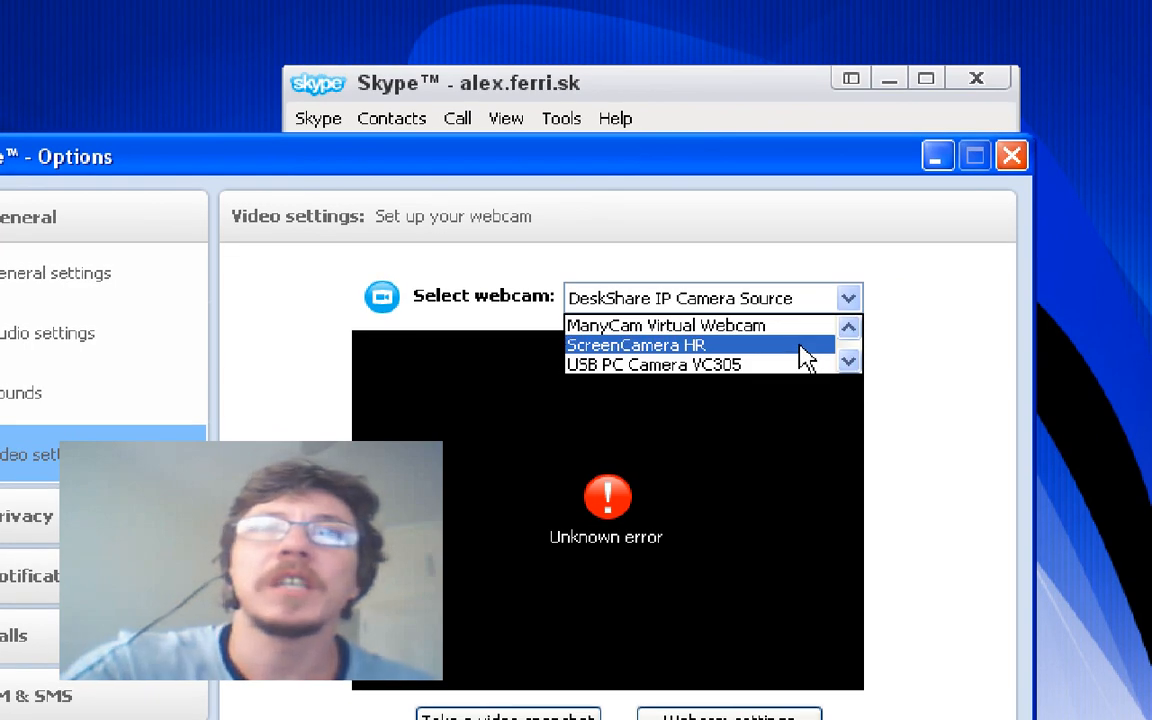
left_click(638, 344)
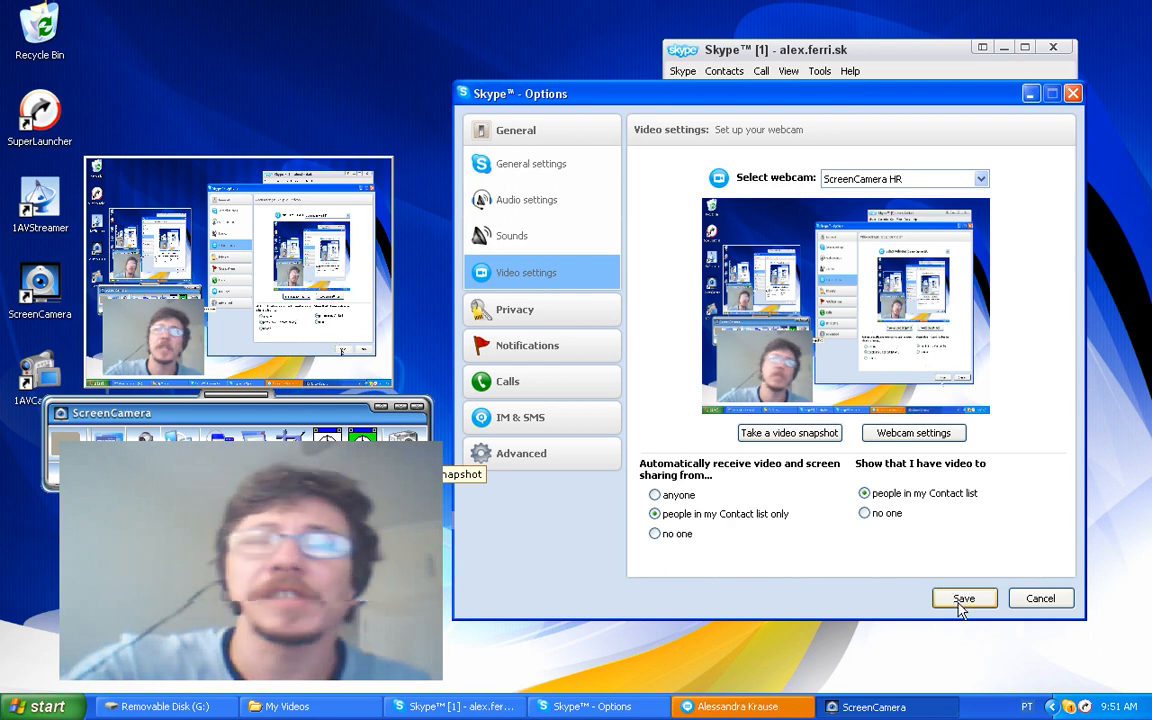
left_click(963, 598)
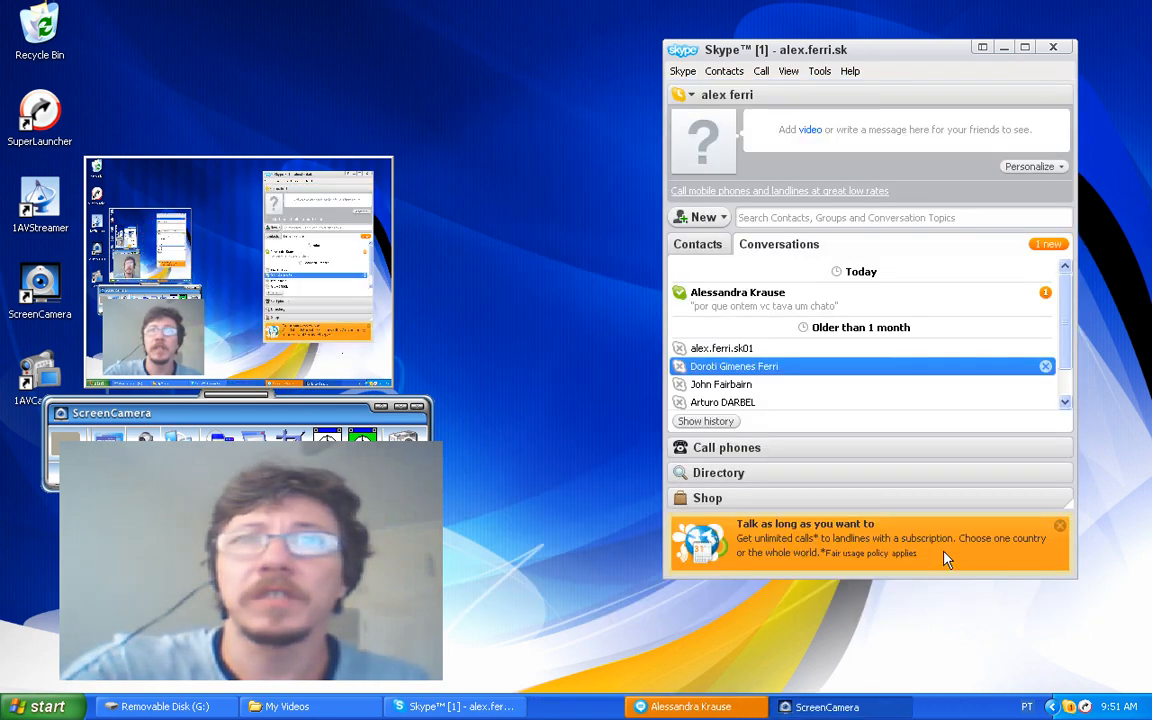
Step: Start a video call with the top contact under Today via its context menu
right_click(760, 298)
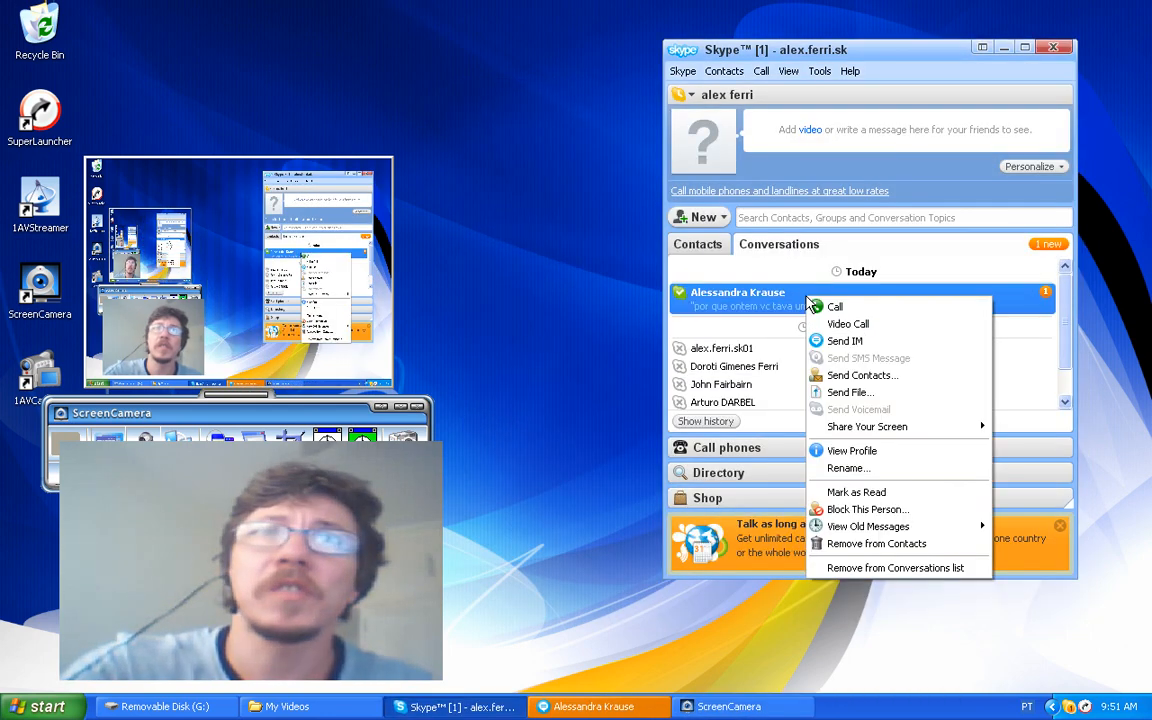
left_click(848, 323)
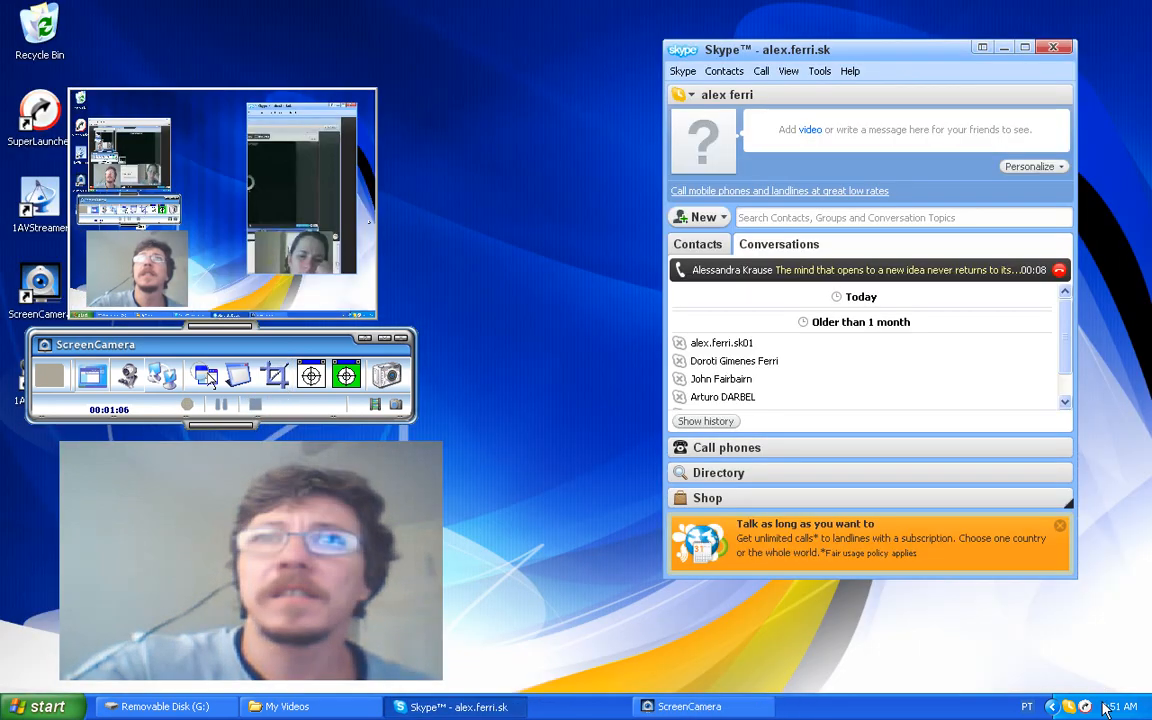
Step: Close Skype and stop the ScreenCamera recording
left_click(1053, 47)
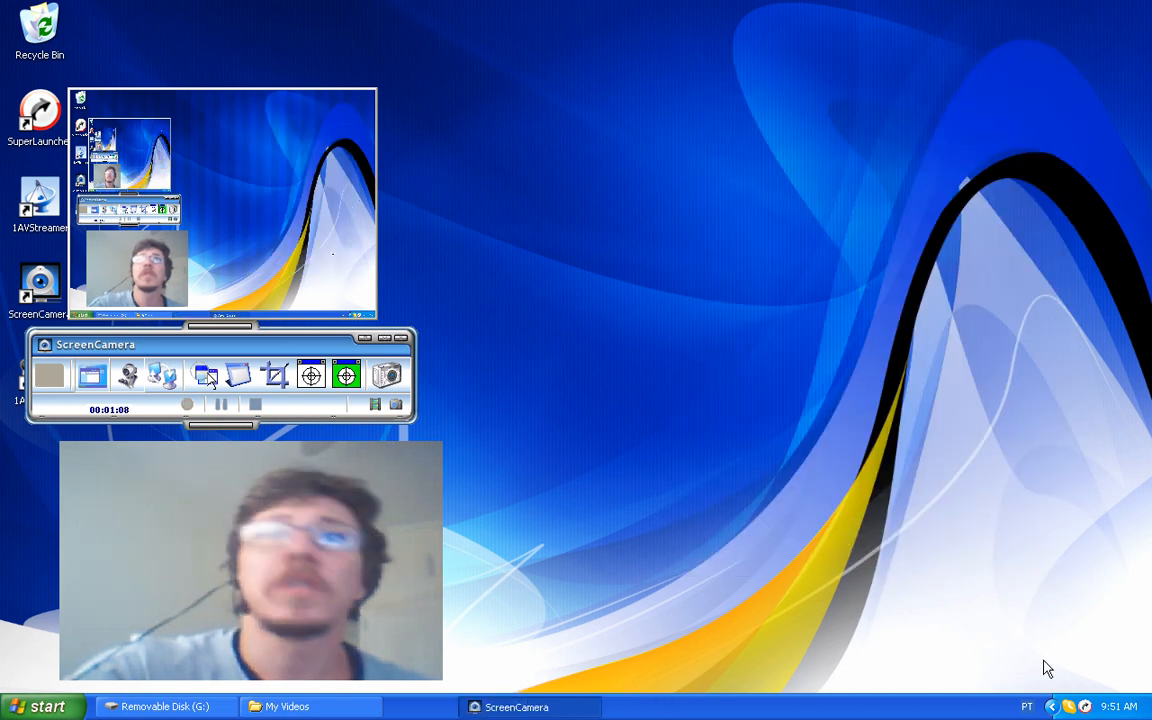
left_click(255, 405)
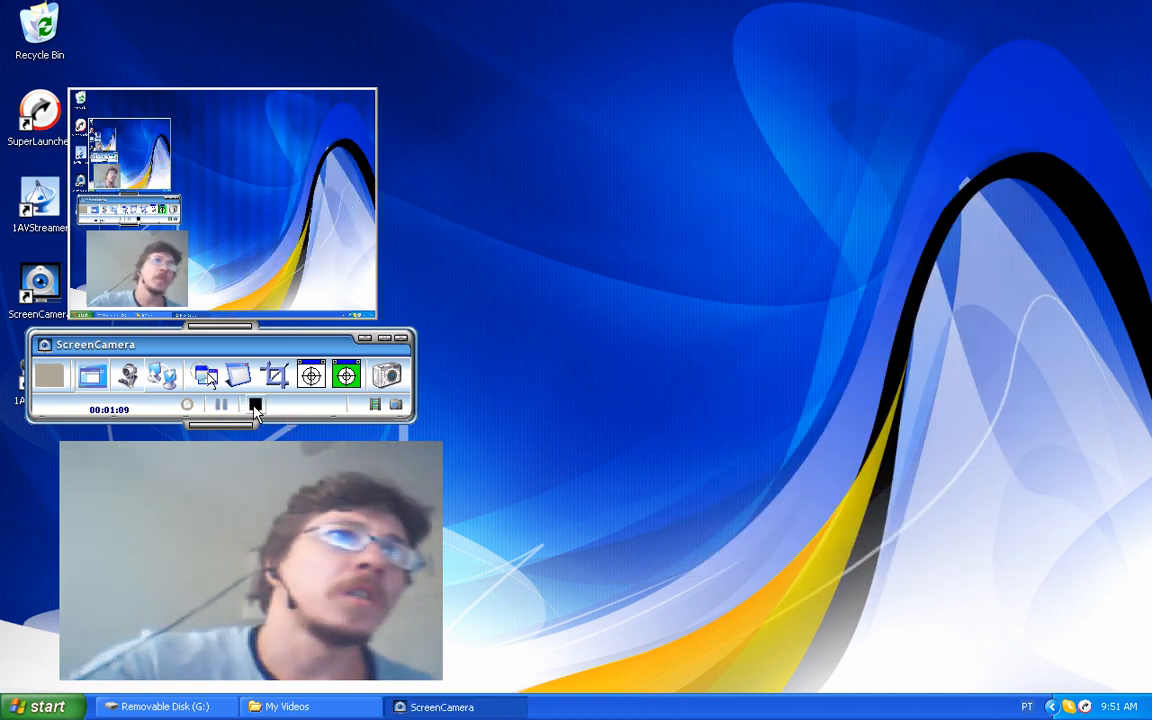